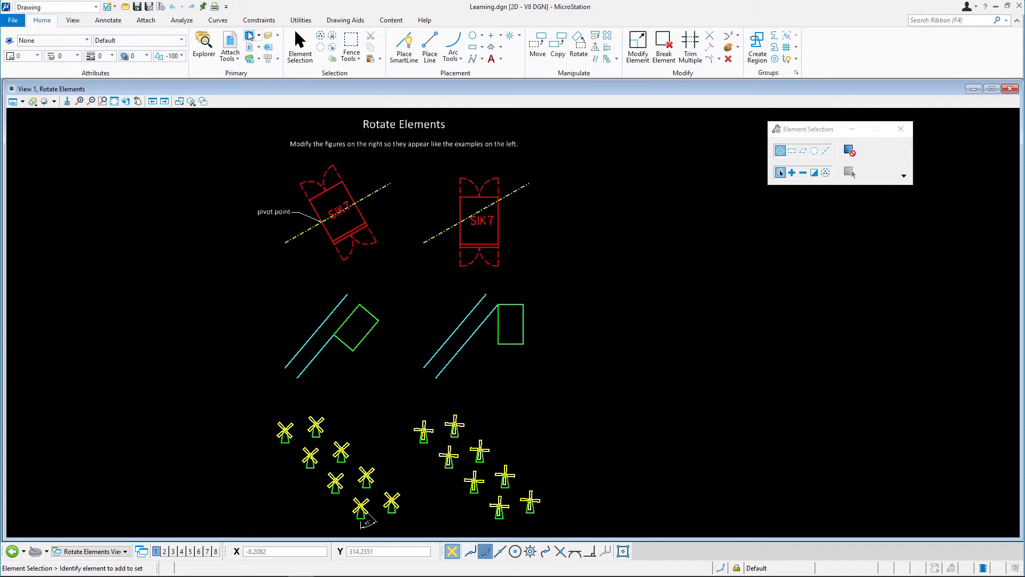
# Switch from the Rotate Elements model to the Scale Elements model via the Models dialog.
pyautogui.click(251, 36)
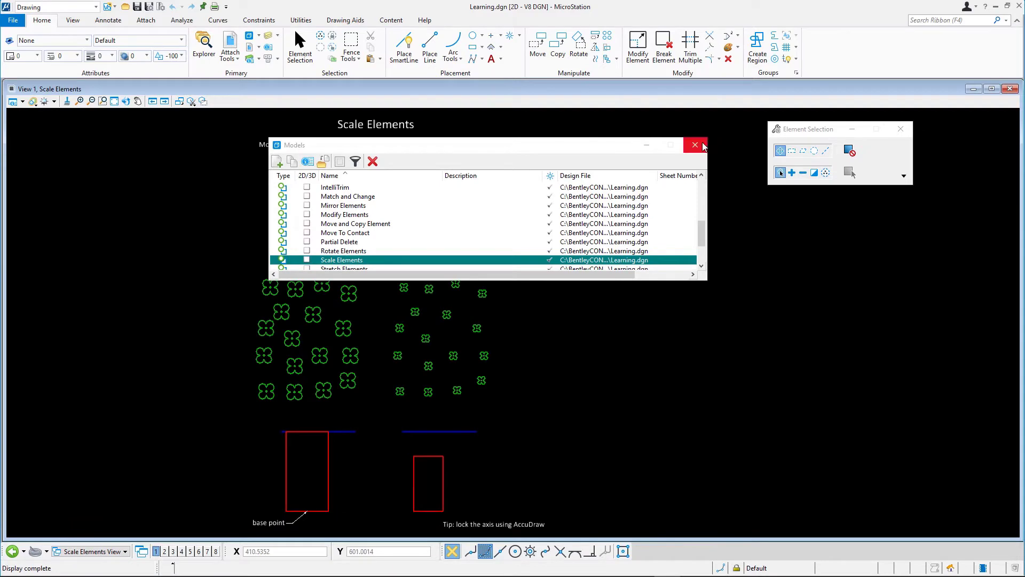
pyautogui.click(694, 144)
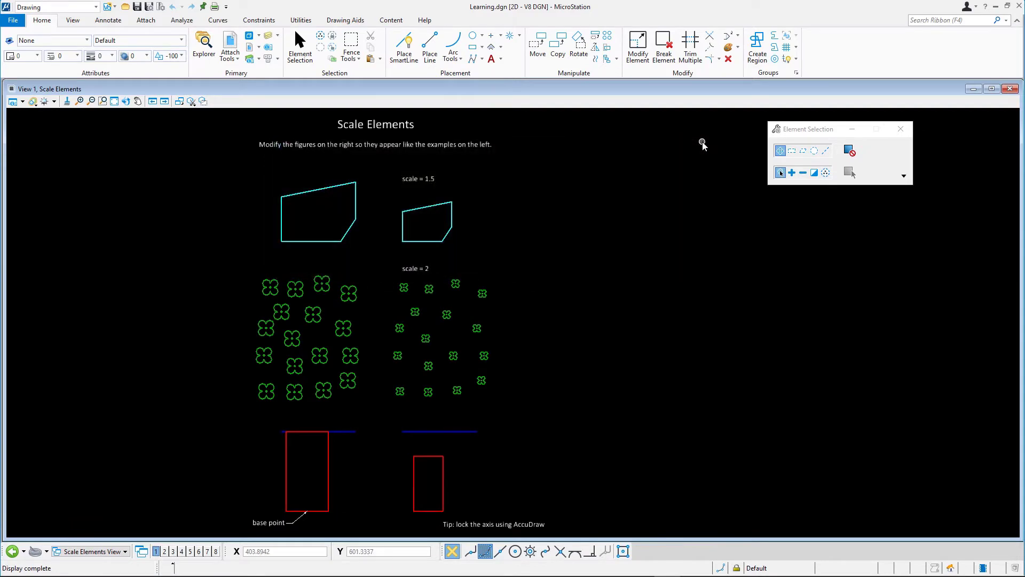
pyautogui.moveTo(699, 144)
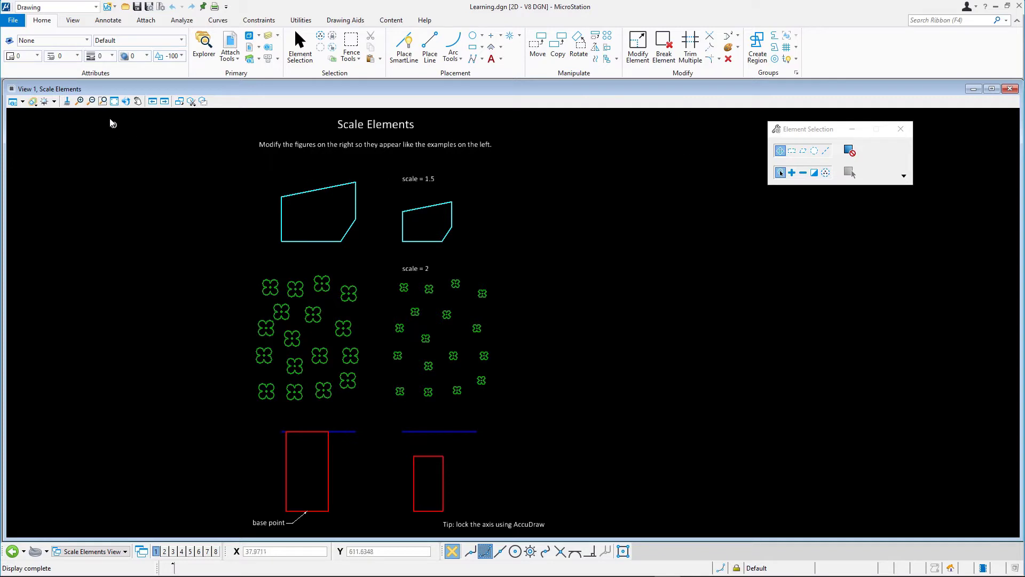
# Window-area zoom onto the two cyan shapes under the scale = 1.5 label.
pyautogui.click(103, 101)
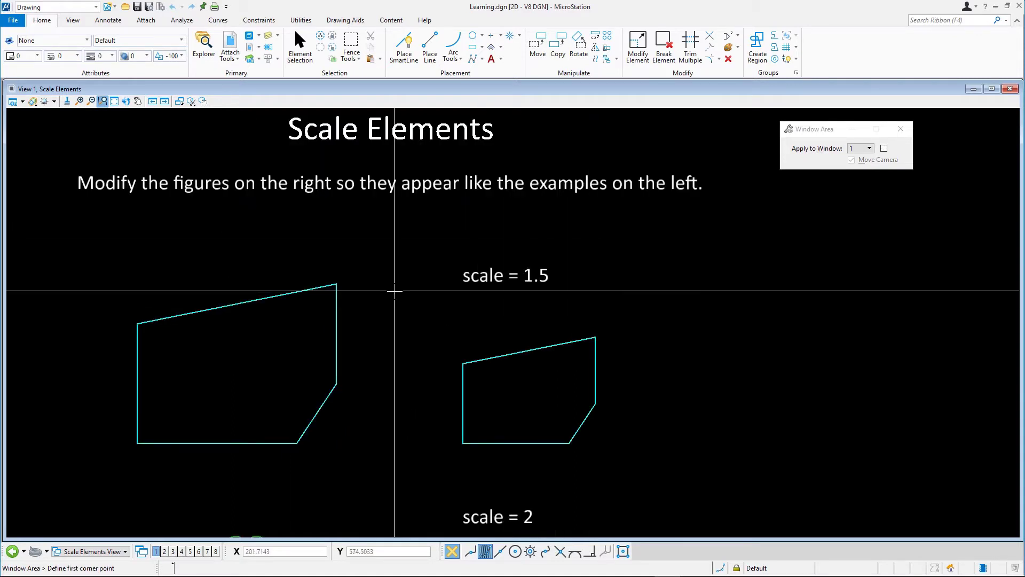
pyautogui.click(299, 46)
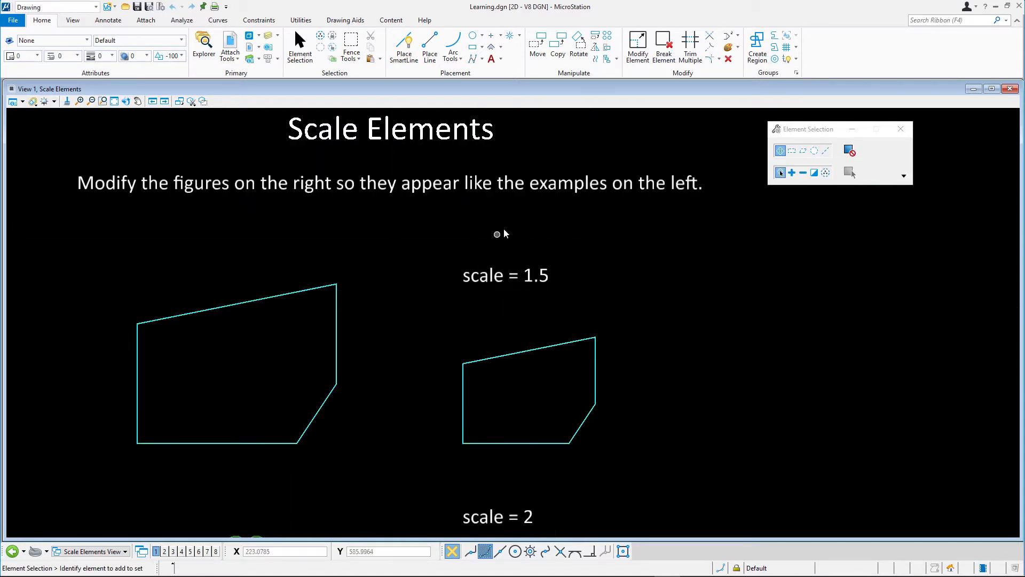
pyautogui.click(594, 36)
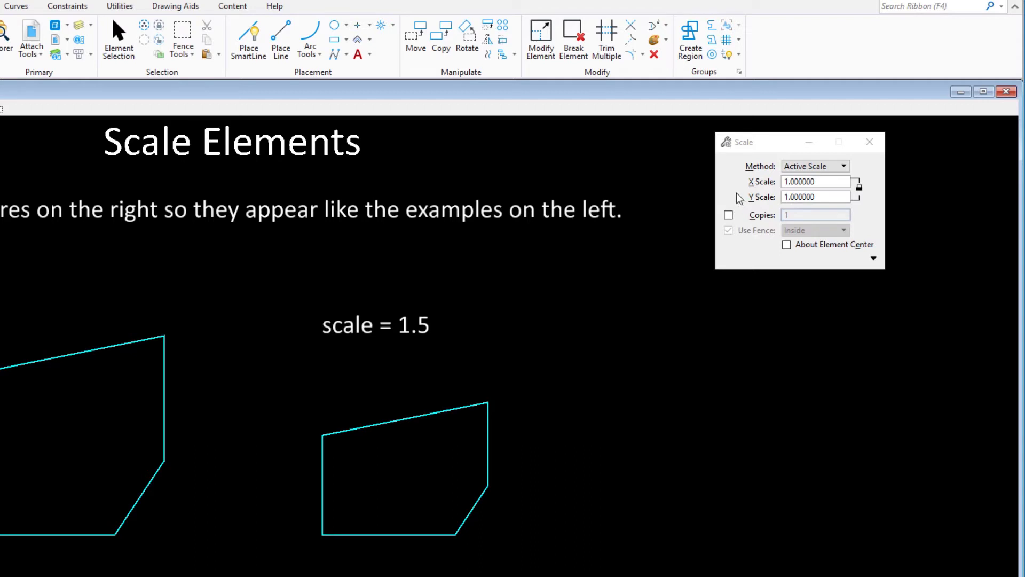
pyautogui.moveTo(735, 176)
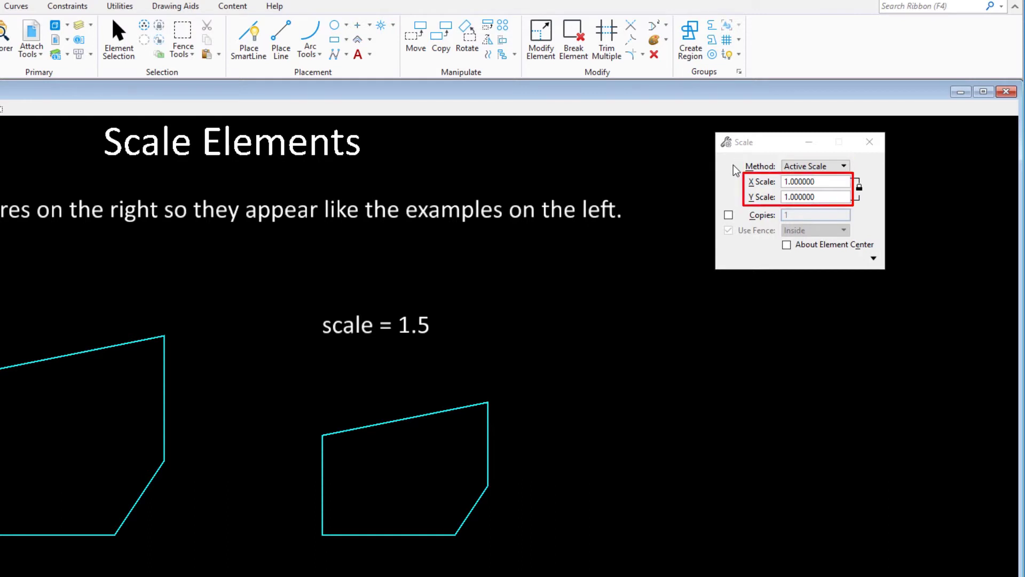
pyautogui.moveTo(830, 178)
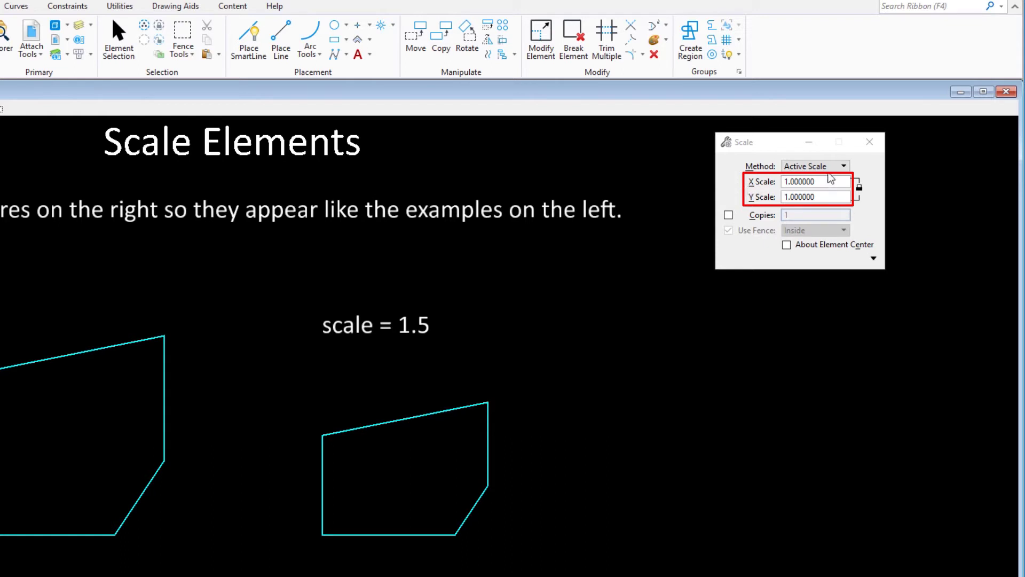
# Set the Scale tool's locked X and Y active scale to 1.5.
pyautogui.click(814, 182)
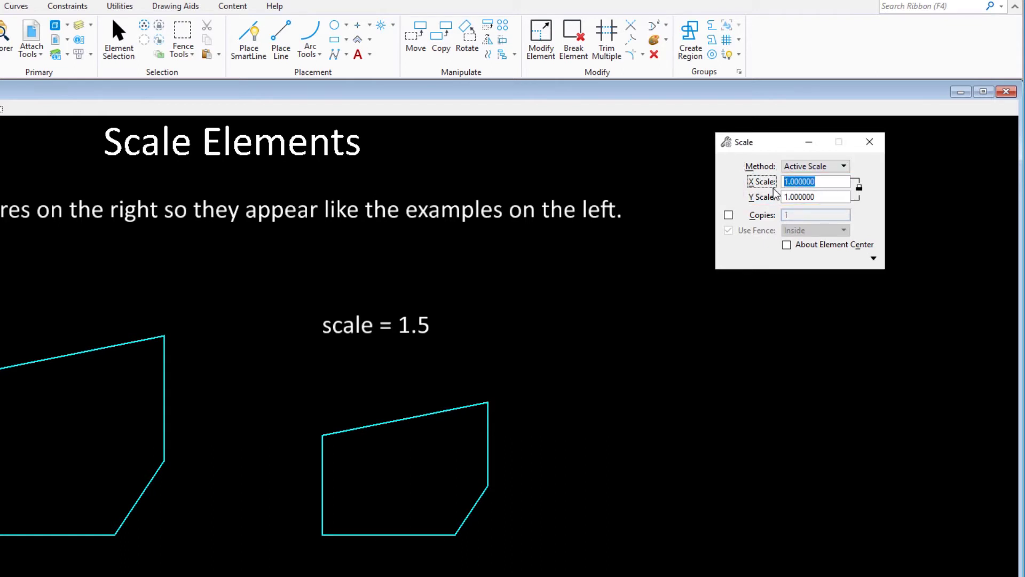
pyautogui.write('1.5')
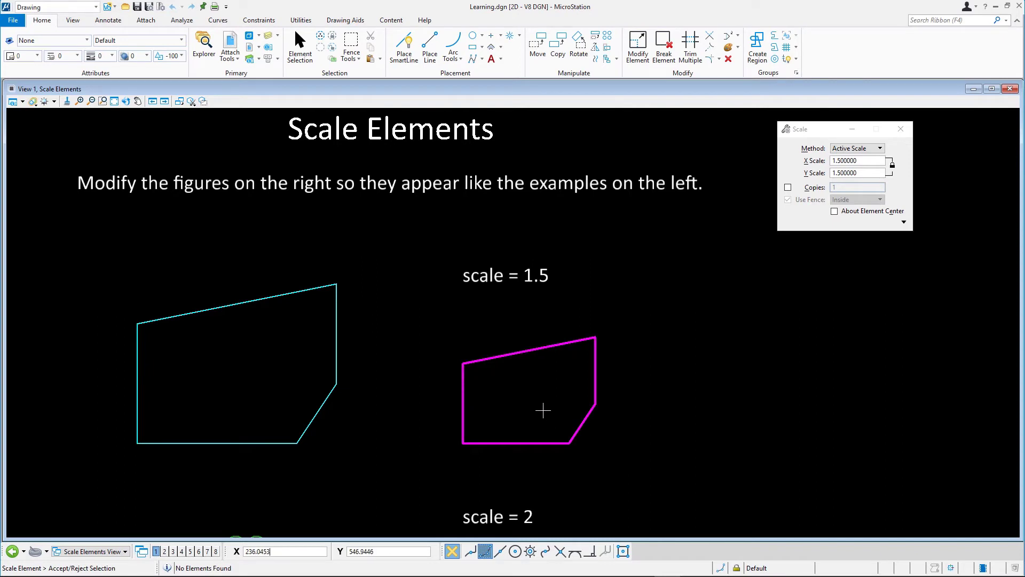
pyautogui.moveTo(552, 412)
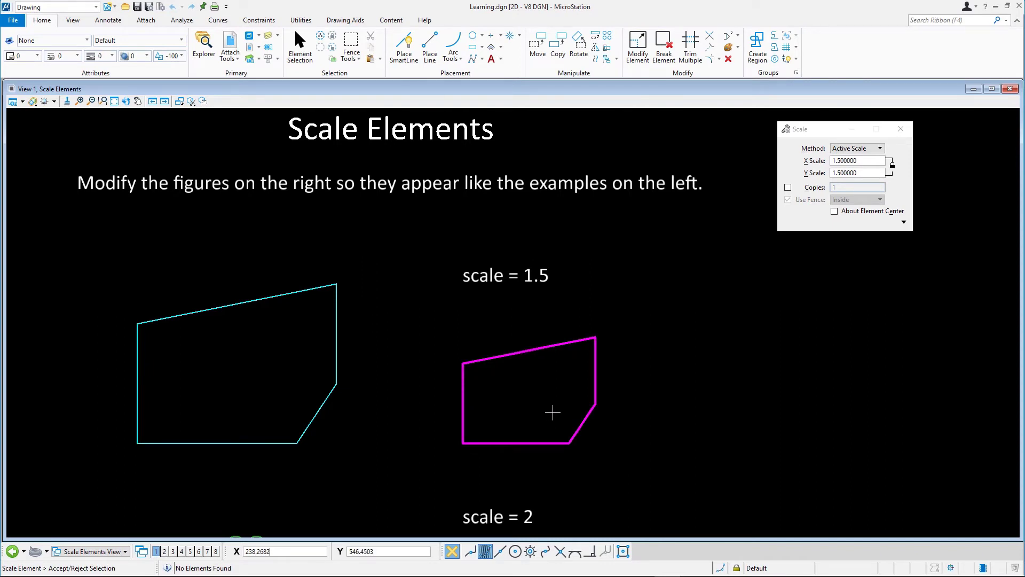
# Accept the right cyan shape and scale it 1.5 times from its lower-left corner.
pyautogui.click(552, 413)
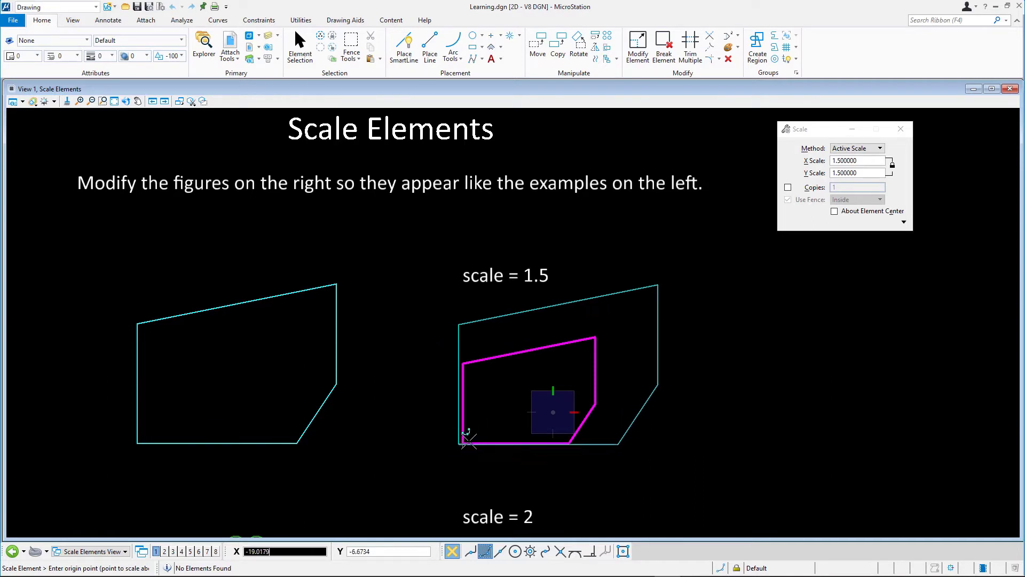
pyautogui.click(465, 442)
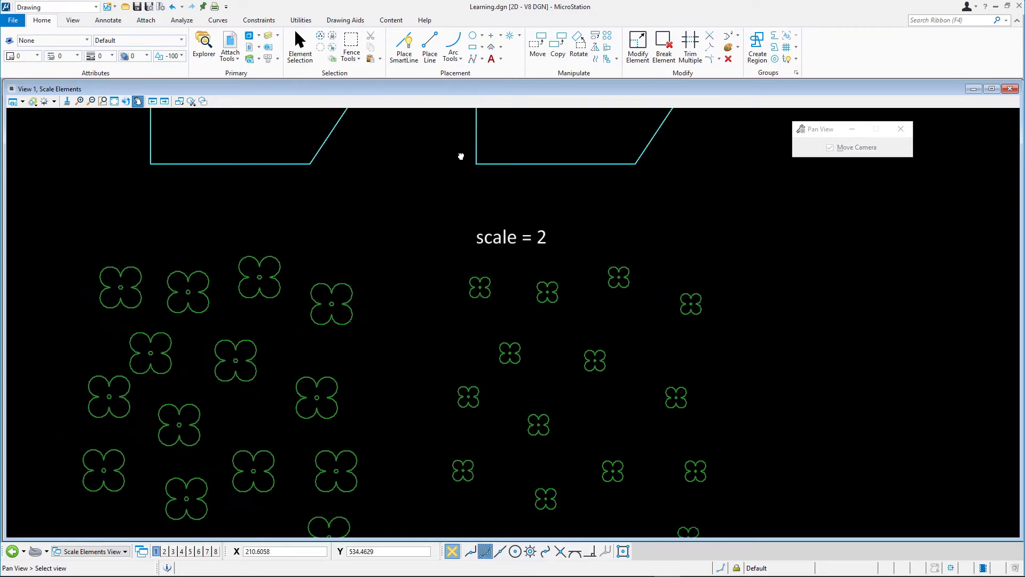
# Set active scale 2 with About Element Center ticked for the small green flowers.
pyautogui.moveTo(460, 156); pyautogui.dragTo(465, 268)
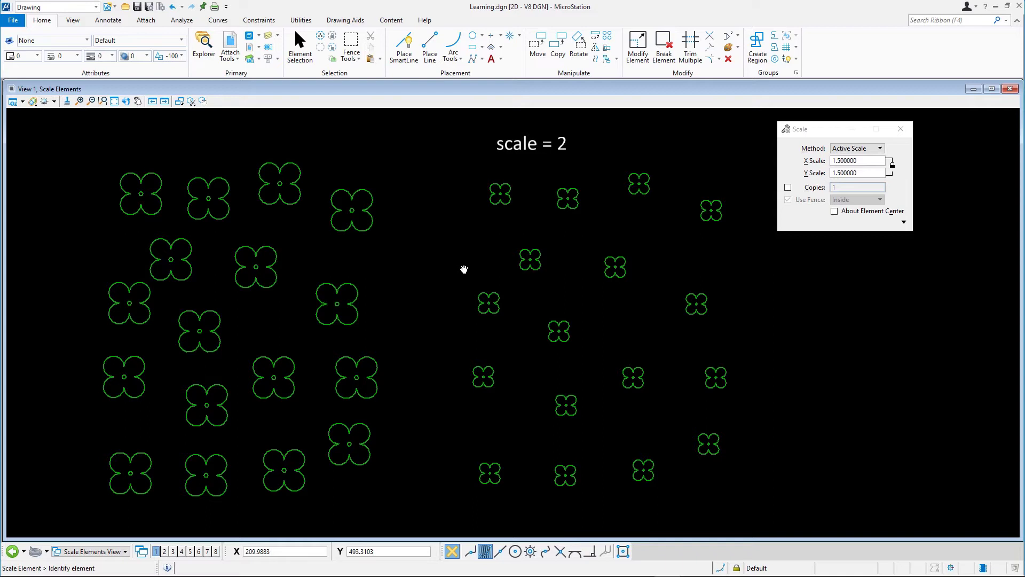
pyautogui.moveTo(465, 271)
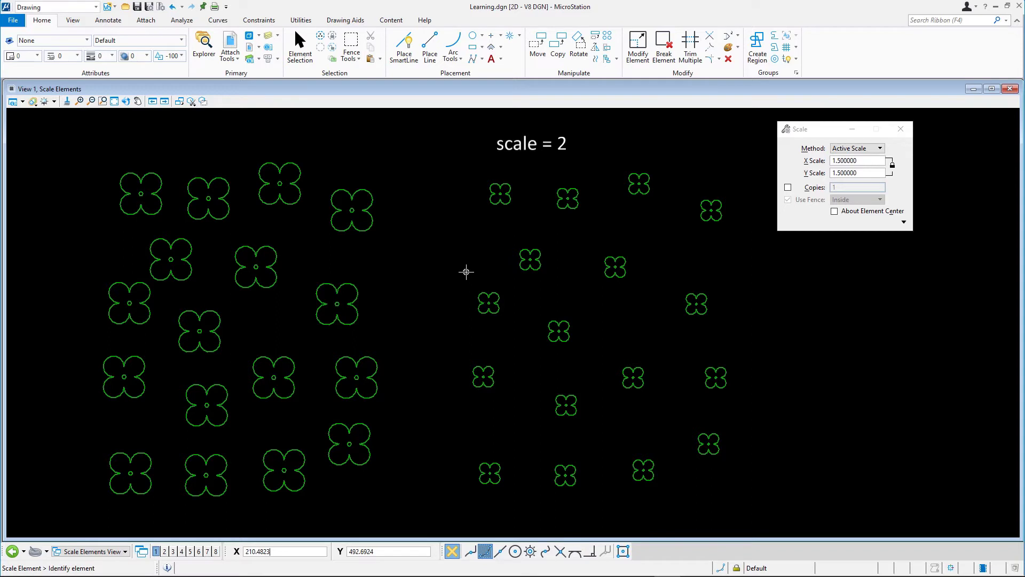
pyautogui.moveTo(494, 276)
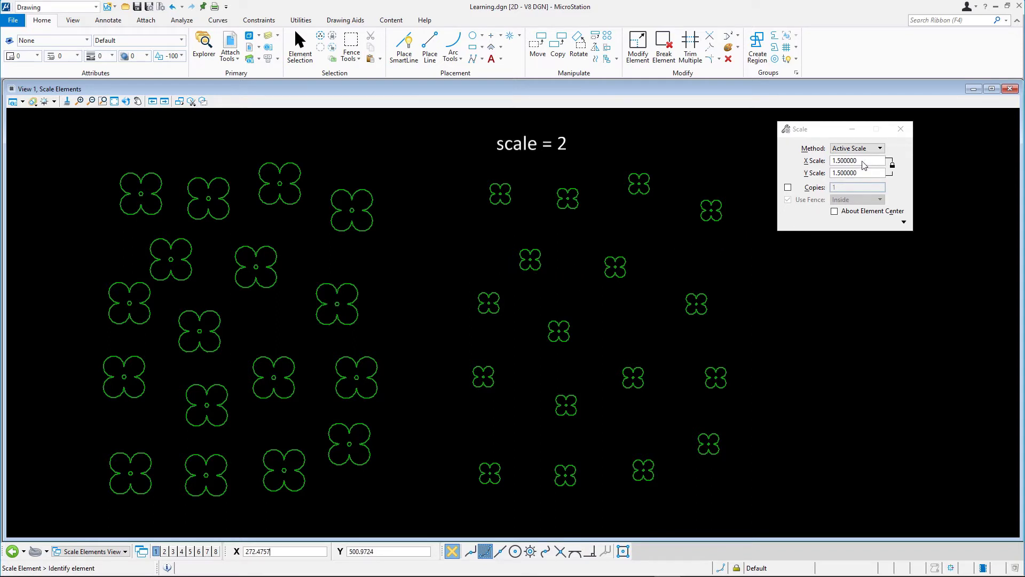
pyautogui.click(857, 161)
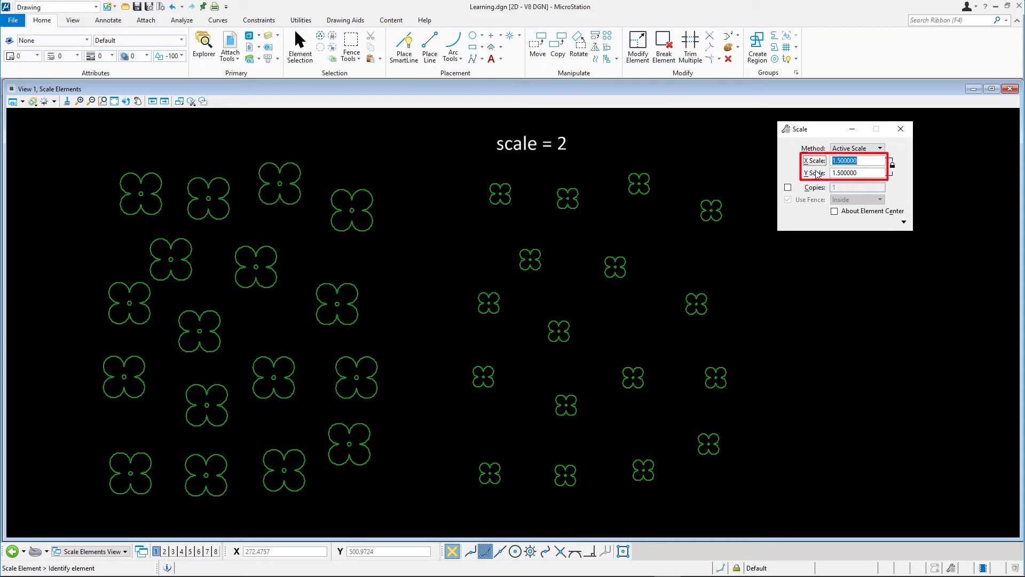
pyautogui.write('2.000000')
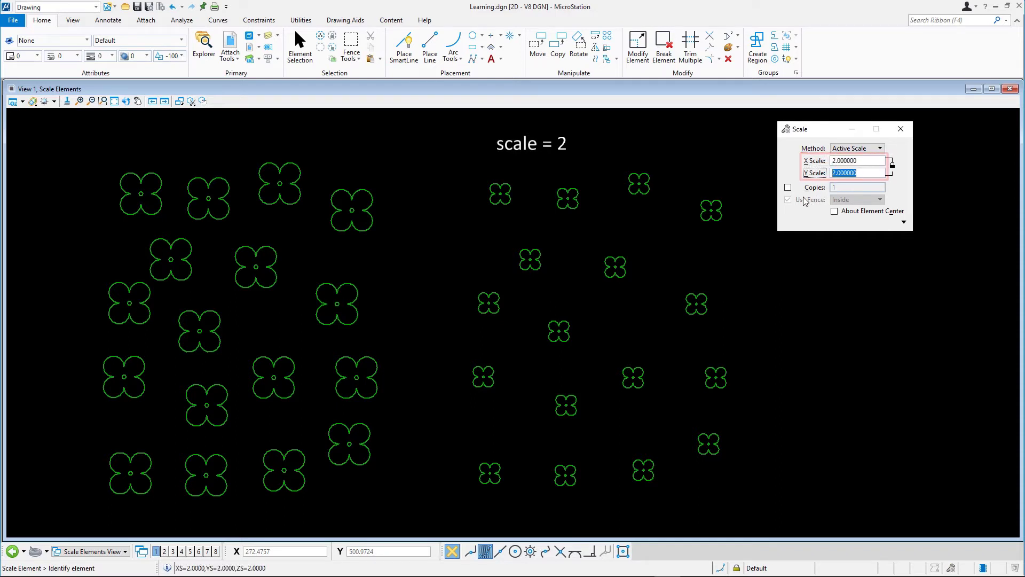
pyautogui.click(835, 210)
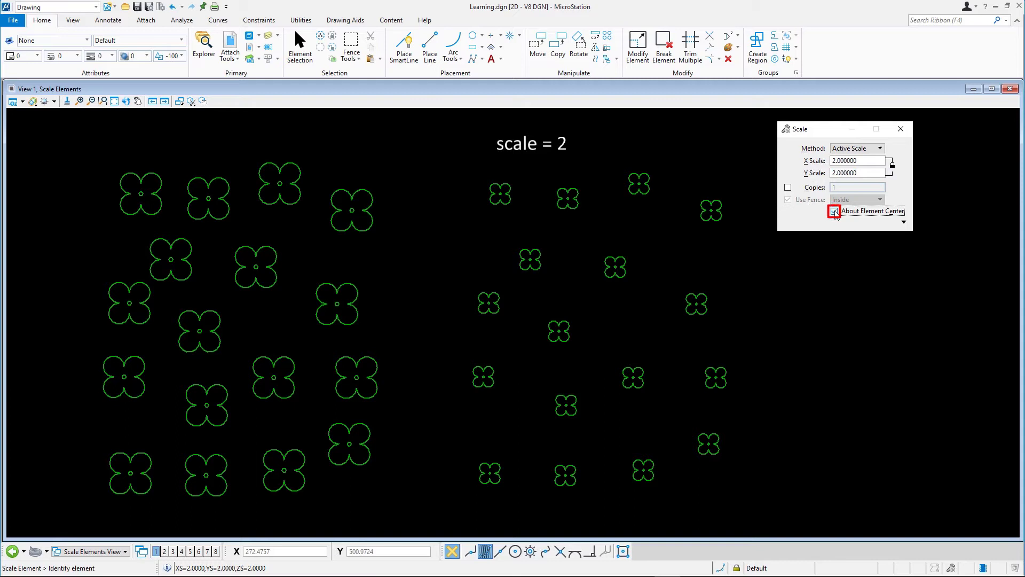
pyautogui.click(833, 210)
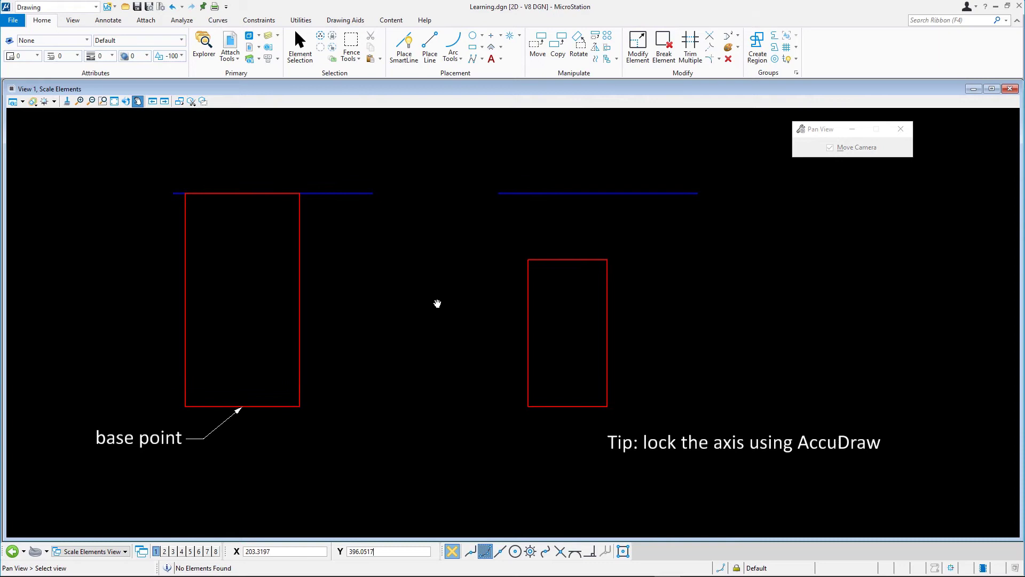
pyautogui.moveTo(444, 302)
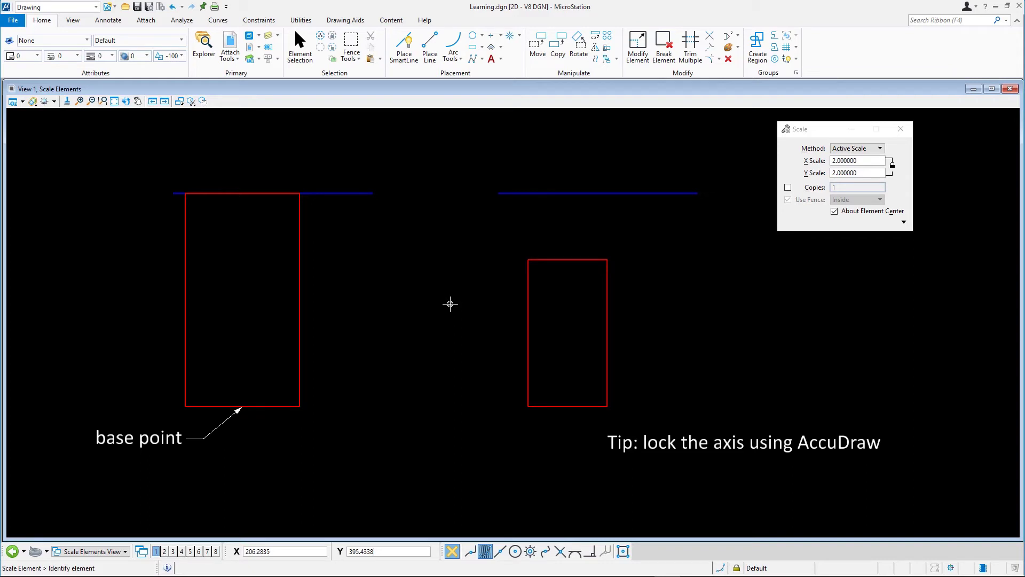
pyautogui.moveTo(450, 303)
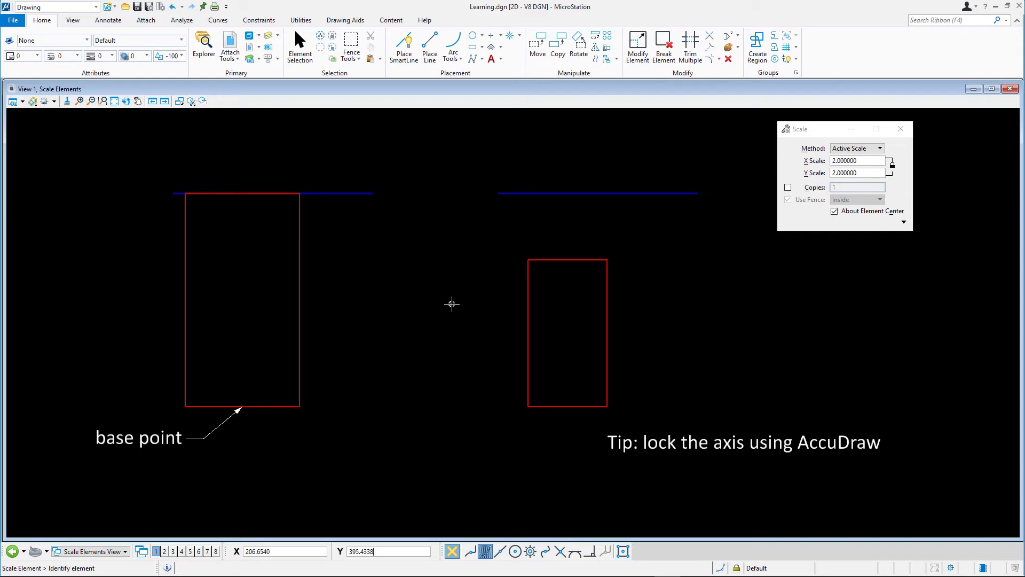
pyautogui.moveTo(618, 298)
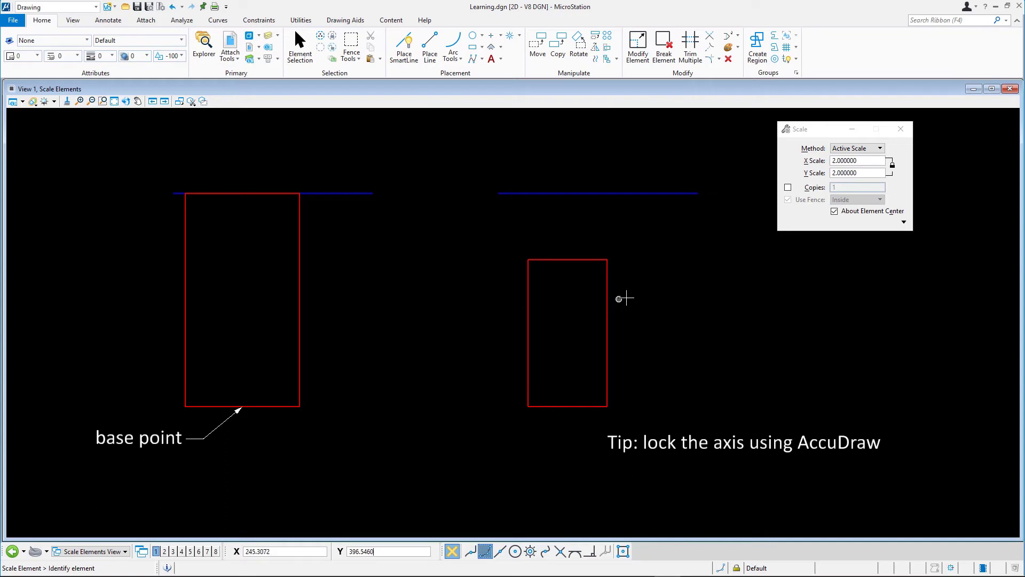
pyautogui.moveTo(797, 170)
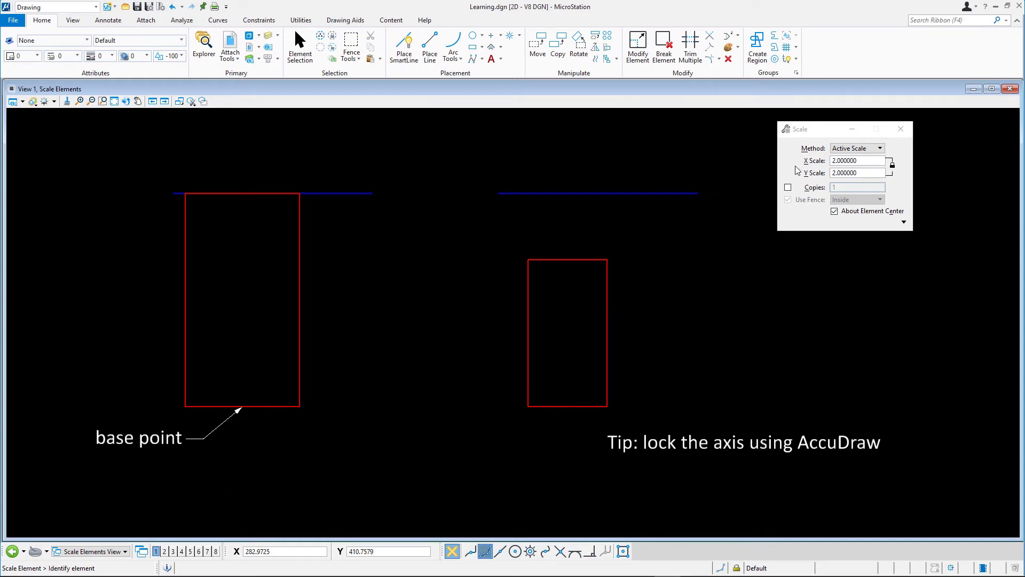
# Set Scale method to 3 points, Proportional on, About Element Center off, and pick the right red rectangle.
pyautogui.click(856, 148)
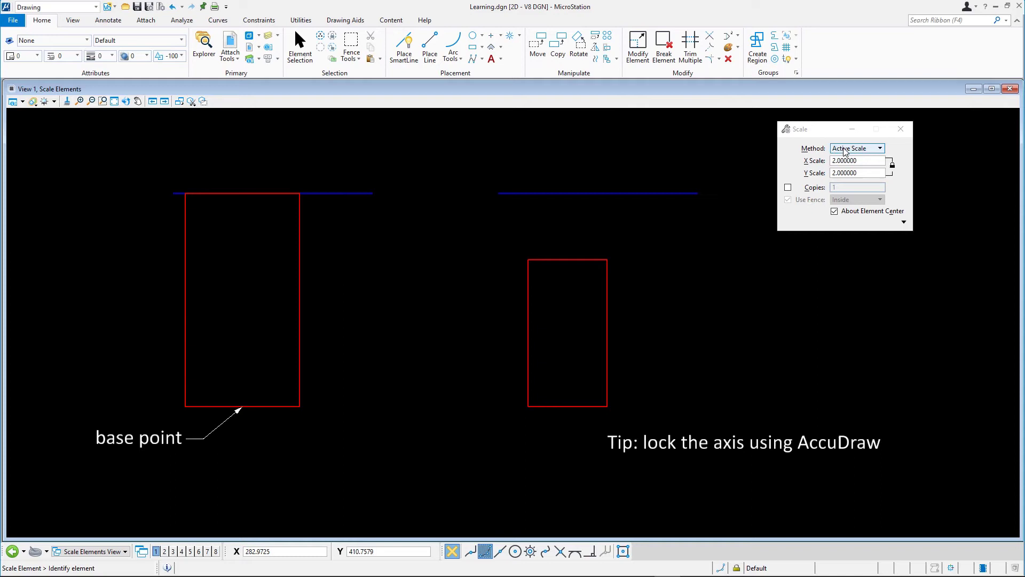
pyautogui.click(879, 147)
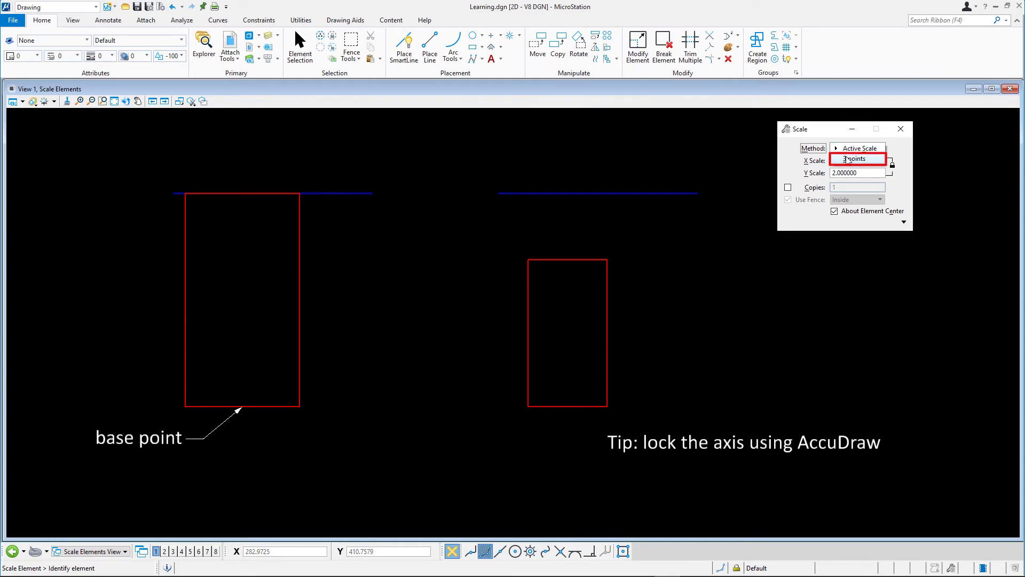
pyautogui.click(853, 158)
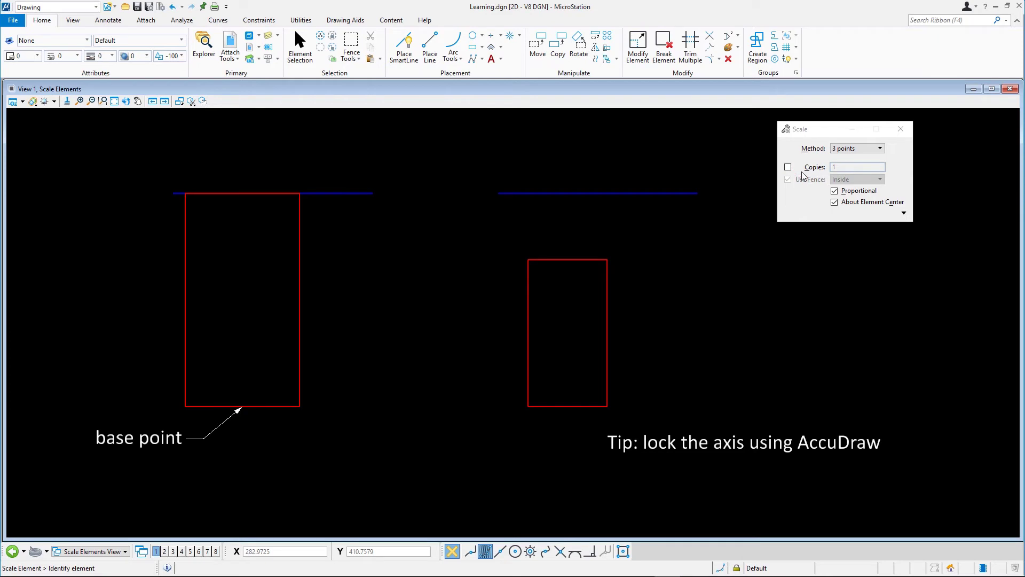
pyautogui.click(834, 190)
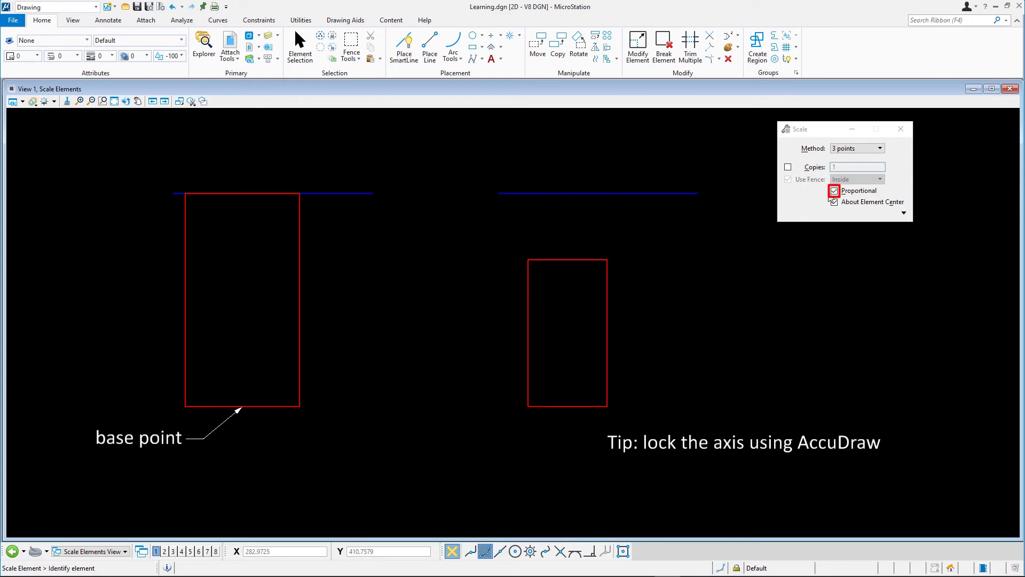
pyautogui.click(834, 202)
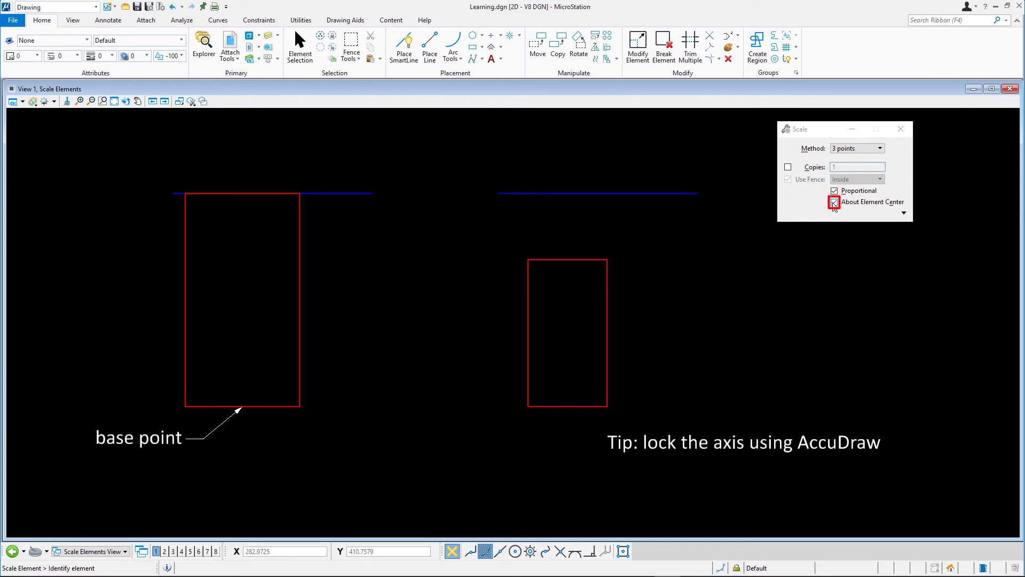
pyautogui.click(834, 202)
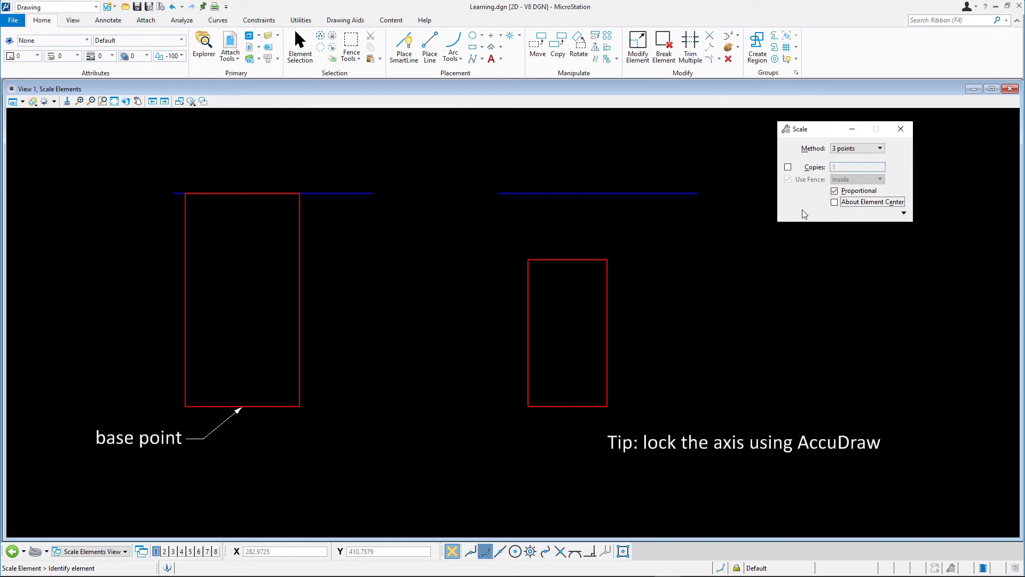
pyautogui.moveTo(778, 225)
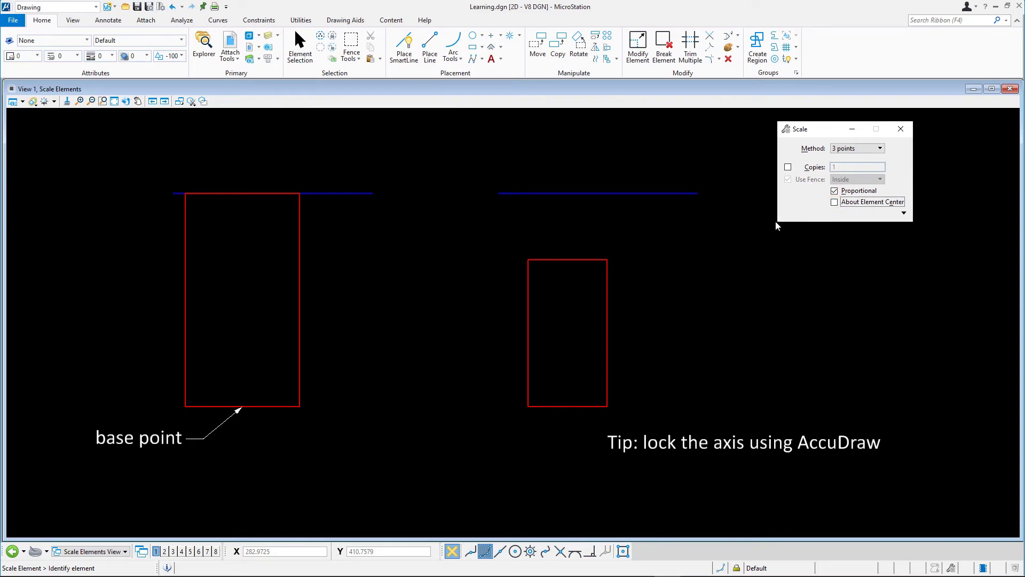
pyautogui.click(567, 333)
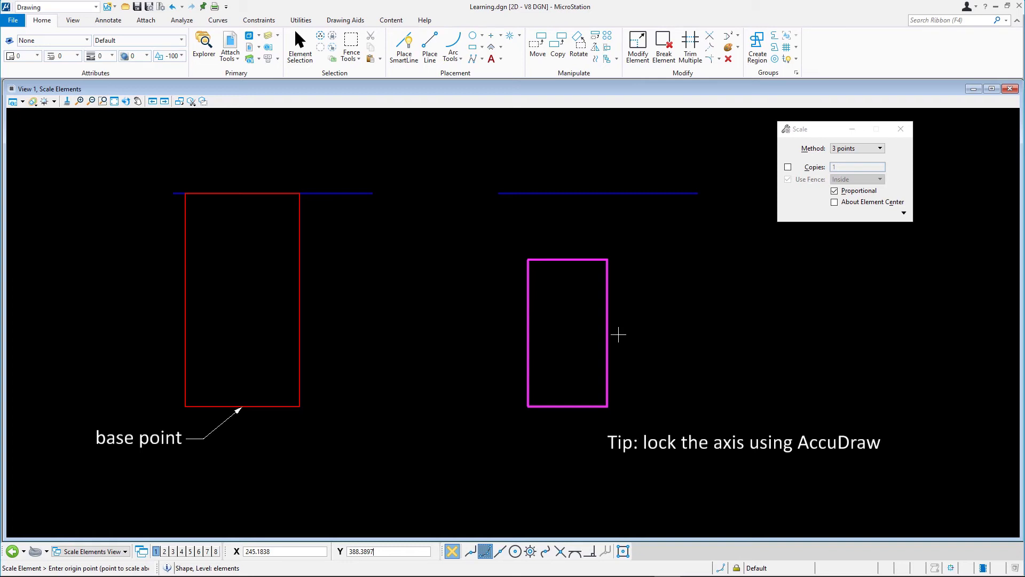
pyautogui.moveTo(586, 366)
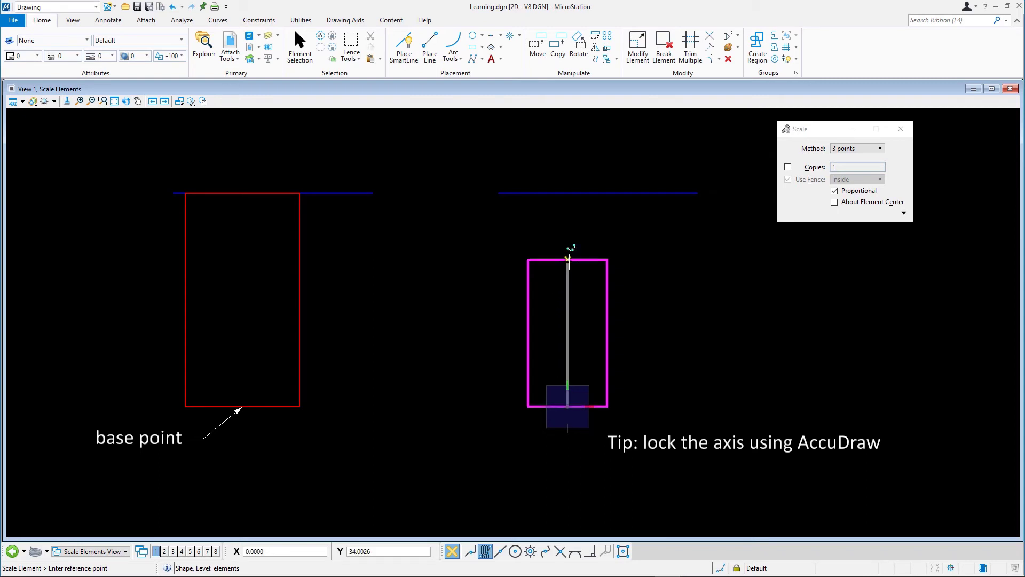
# Reference the block's top edge and stretch it proportionally up to the blue line.
pyautogui.click(568, 261)
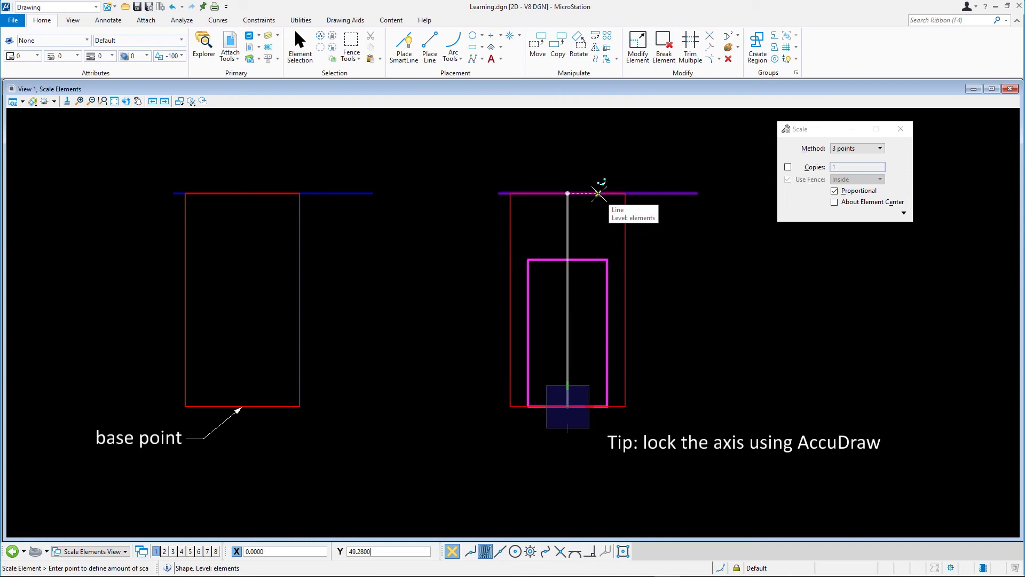
pyautogui.click(598, 194)
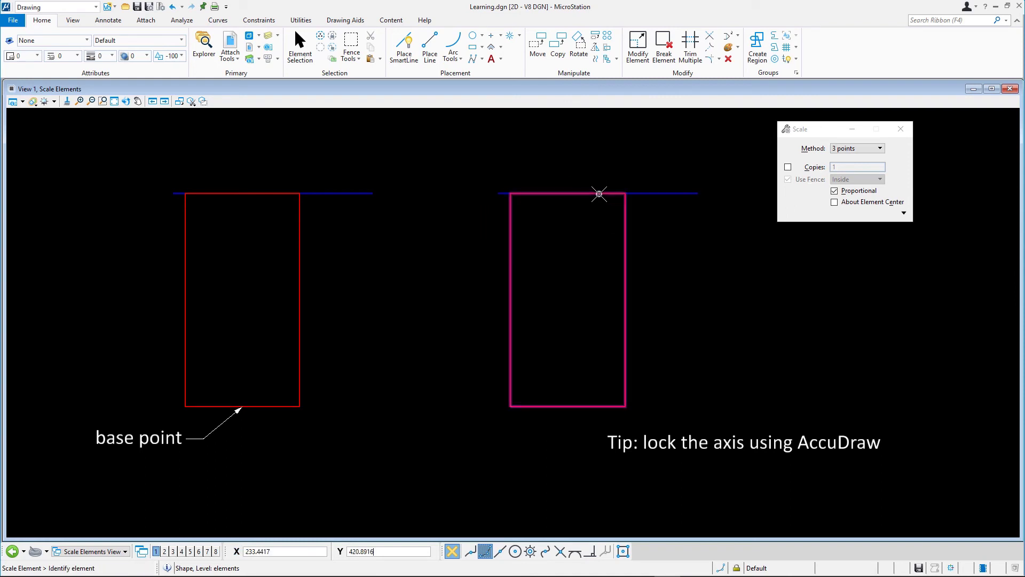
pyautogui.moveTo(598, 195)
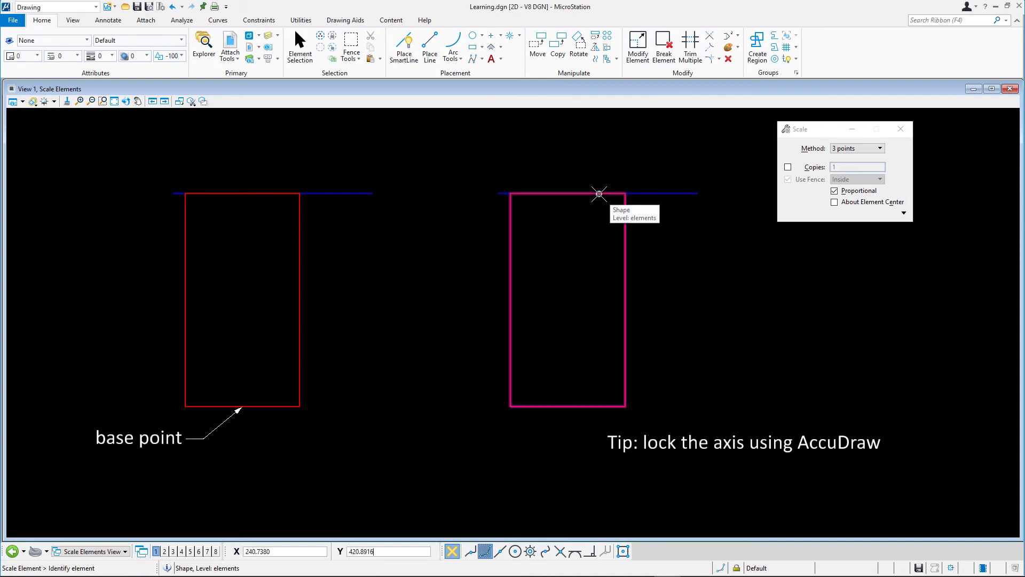